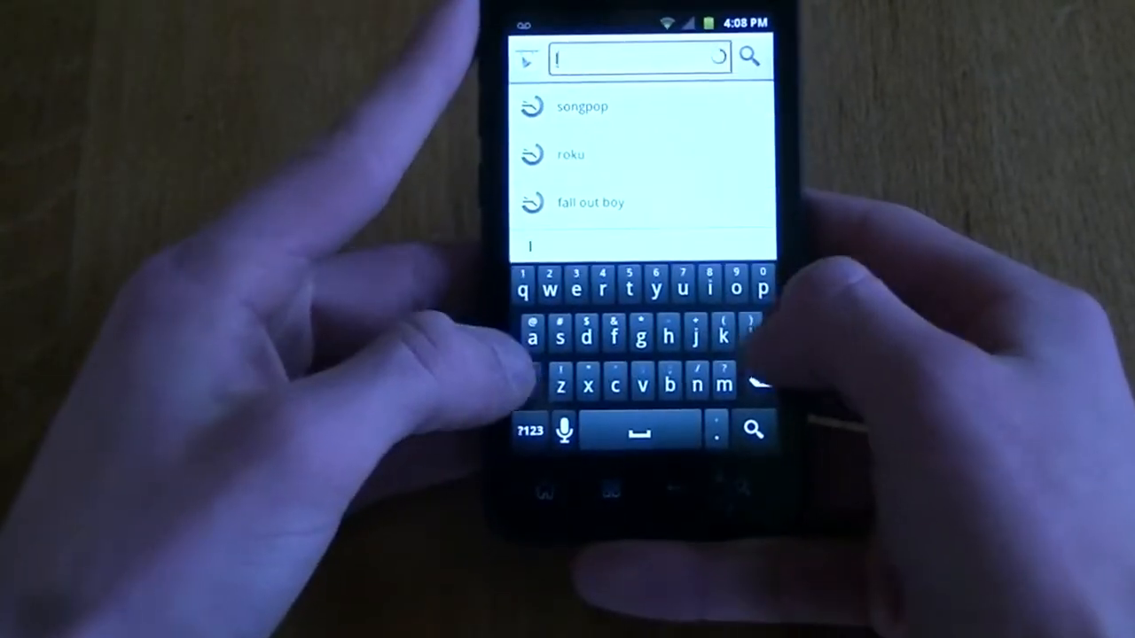
Search Play Store for 'launcher 7' and select the Launcher 7 suggestion.
{"action": "type", "text": "launcher 7"}
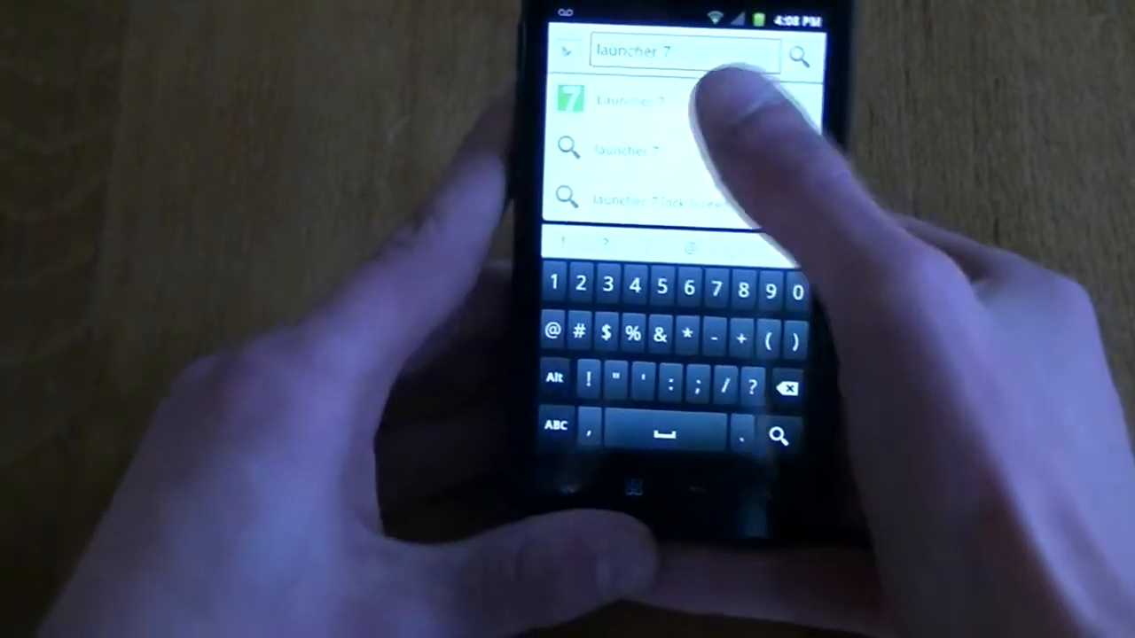
{"action": "left_click", "coordinate": [620, 106]}
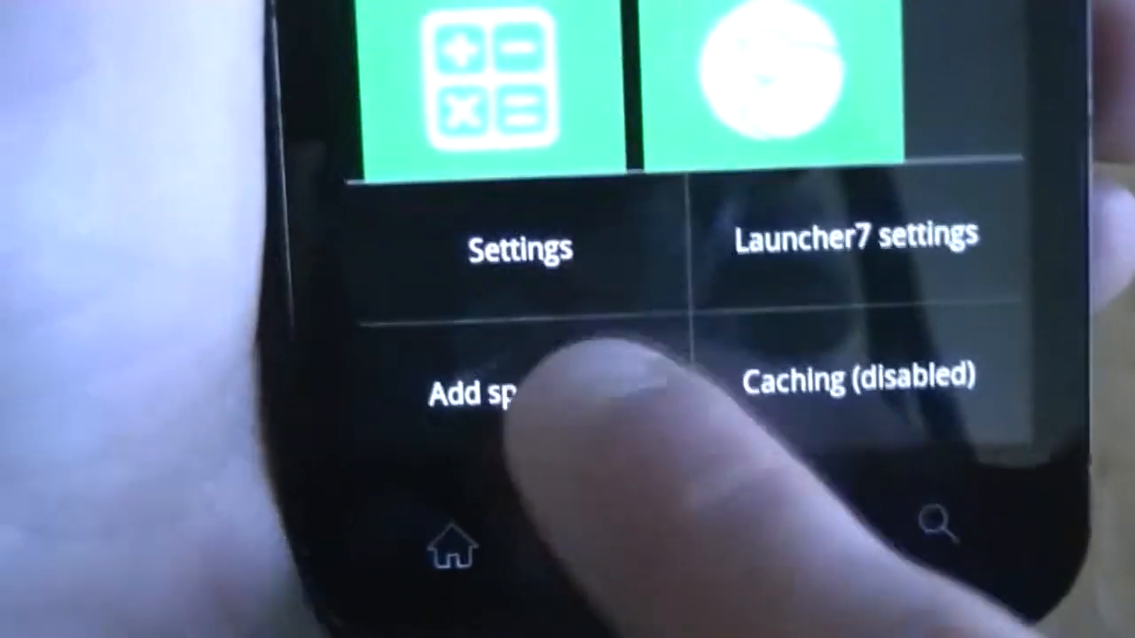
Add a mail-style special tile for Calculator, title it Calculator, and show the stock bitmap icons.
{"action": "left_click", "coordinate": [496, 390]}
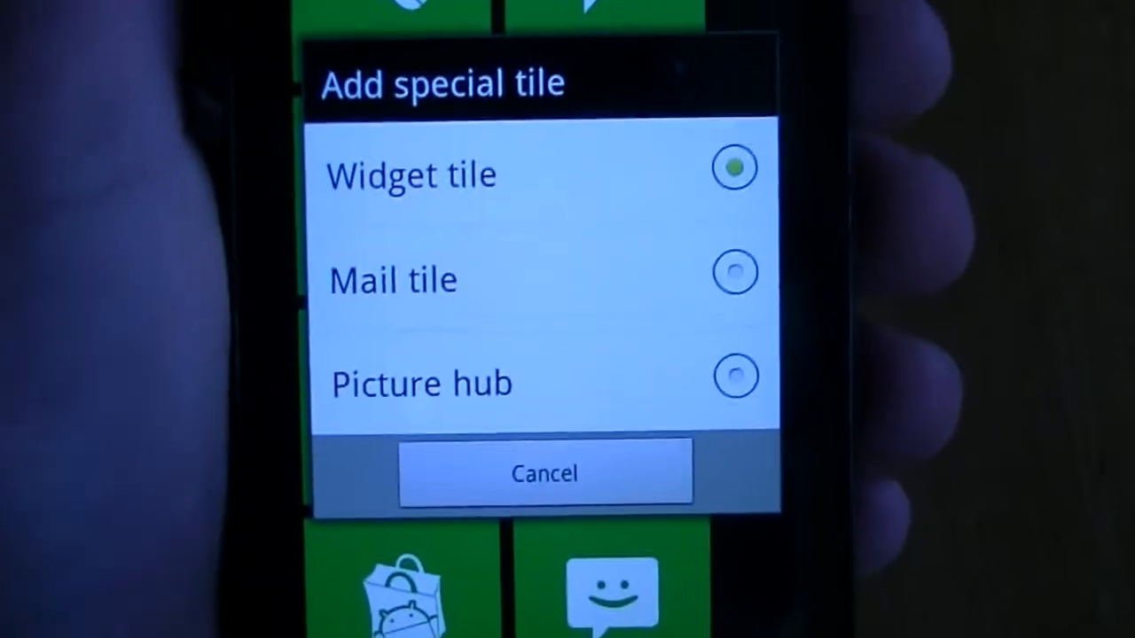
{"action": "left_click", "coordinate": [392, 280]}
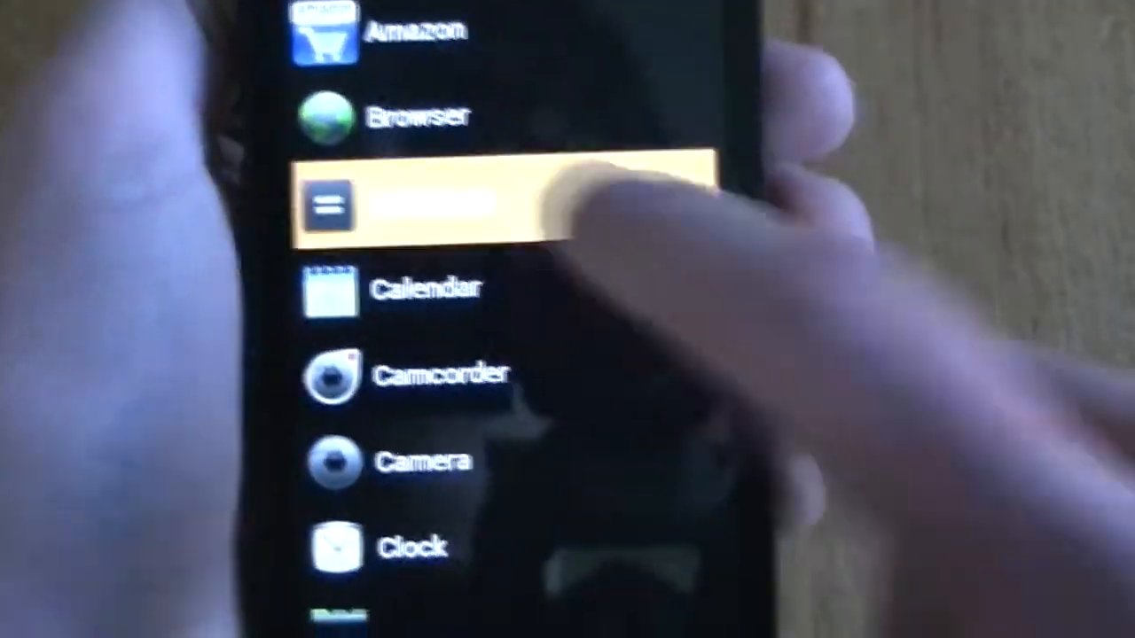
{"action": "left_click", "coordinate": [443, 198]}
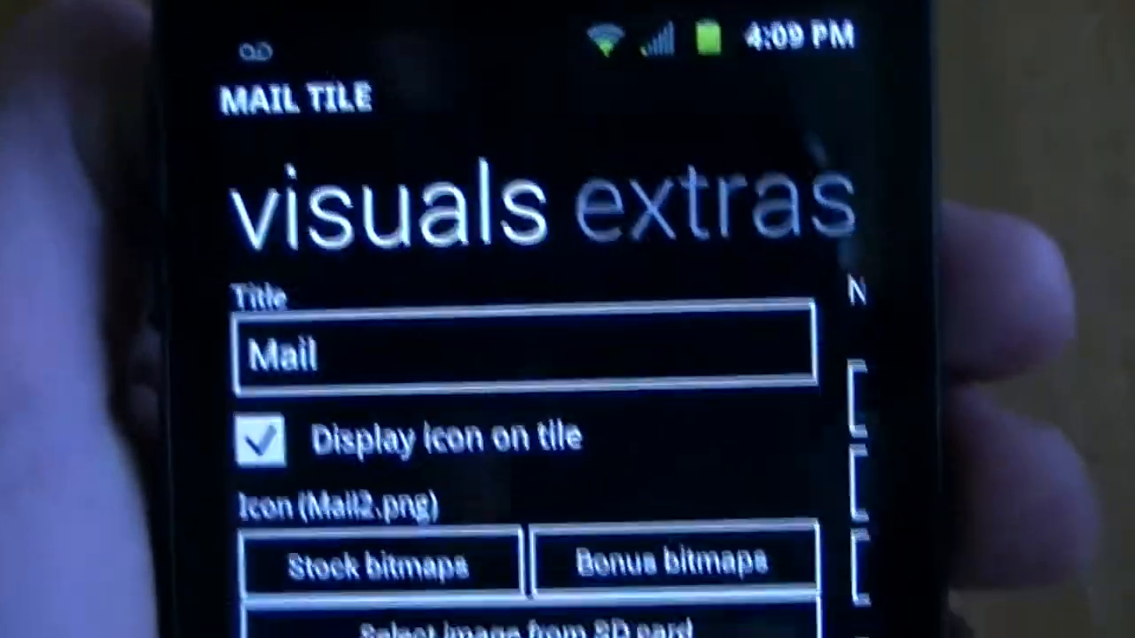
{"action": "left_click", "coordinate": [523, 354]}
{"action": "type", "text": "Calculator"}
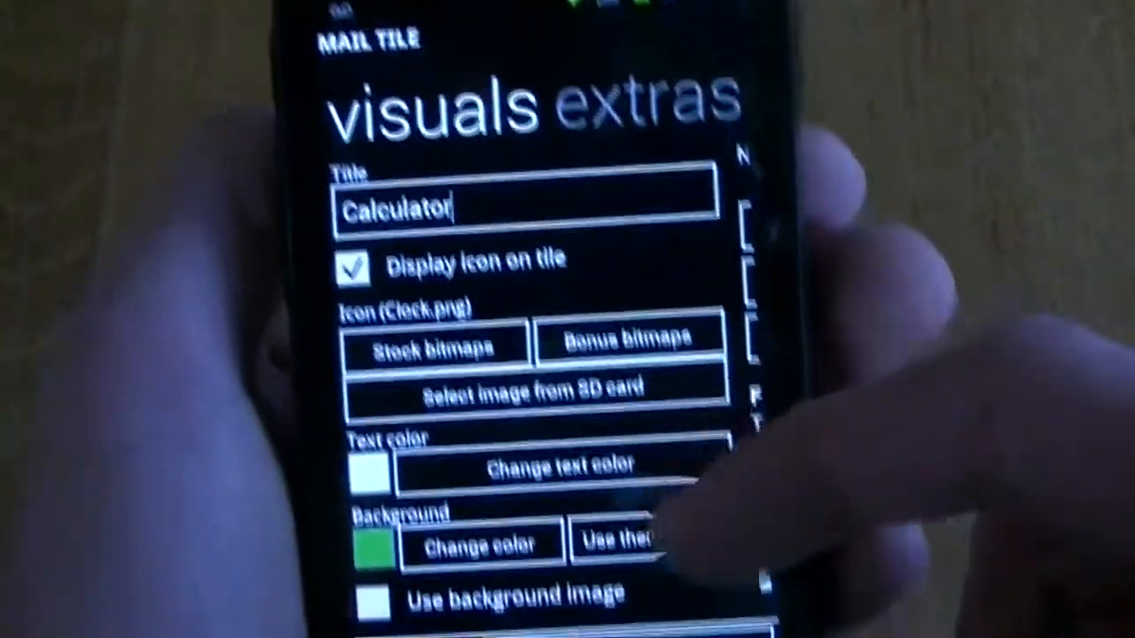
{"action": "left_click", "coordinate": [435, 344]}
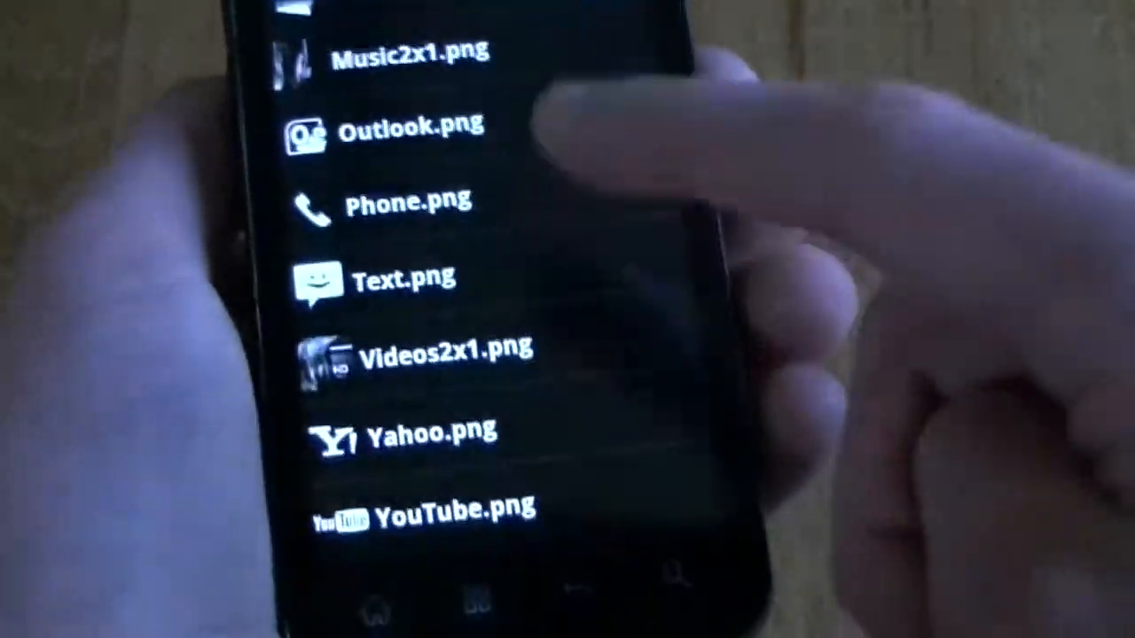
Scroll the stock bitmap list to browse icons for the Calculator tile.
{"action": "scroll", "scroll_direction": "up", "scroll_amount": 3}
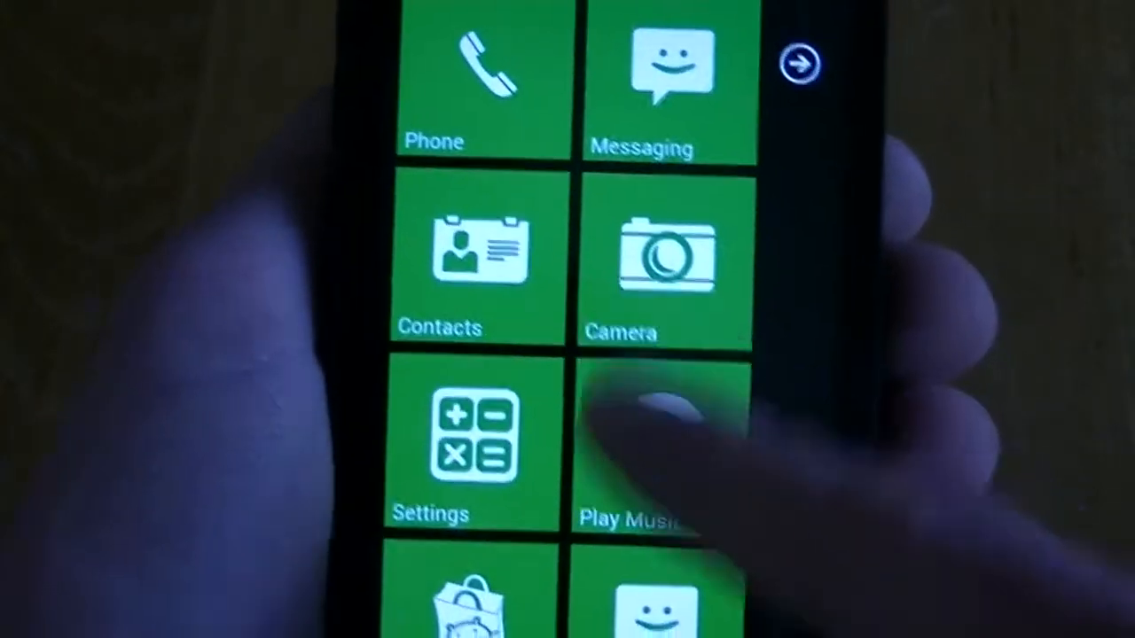
Scroll through the home tile grid past Play Music, keeping the layout unchanged.
{"action": "scroll", "scroll_direction": "down", "scroll_amount": 3}
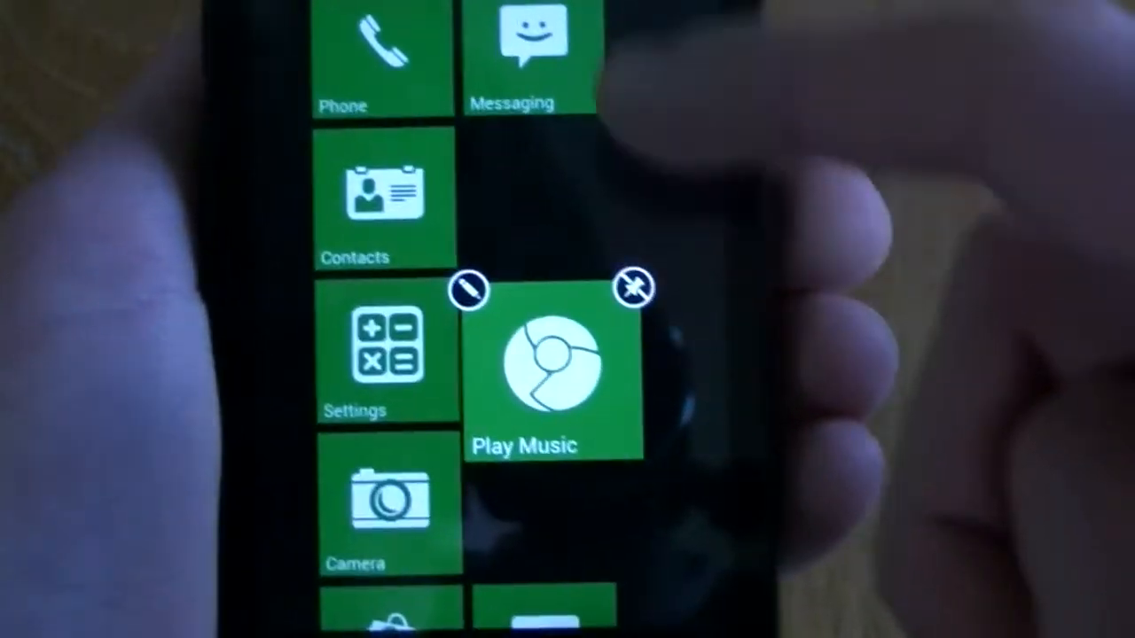
{"action": "scroll", "scroll_direction": "down", "scroll_amount": 3}
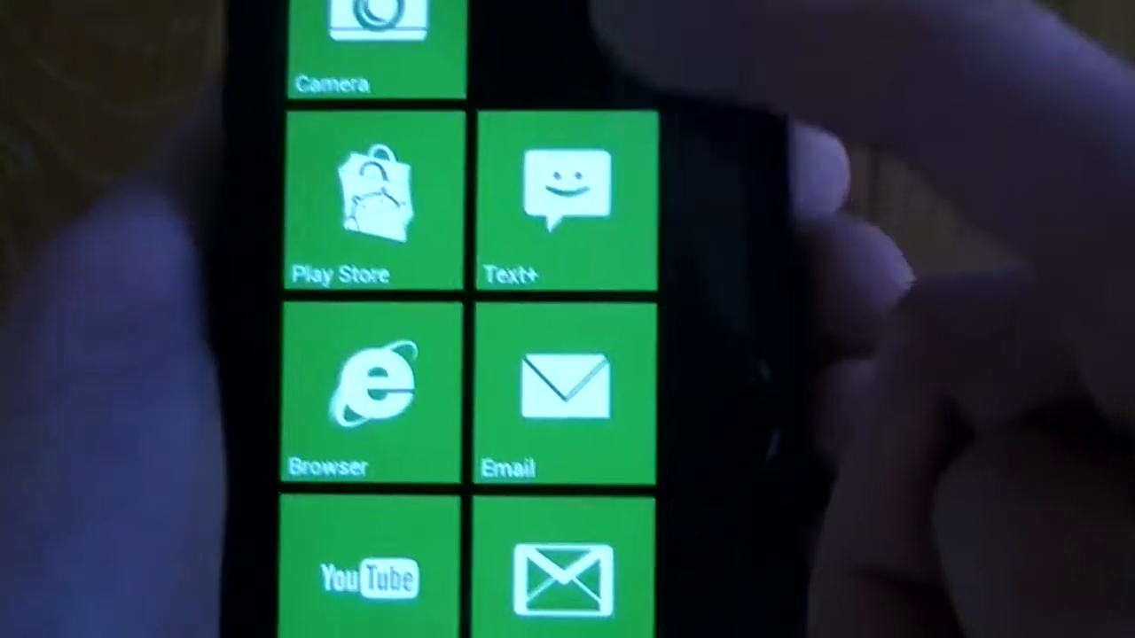
{"action": "scroll", "scroll_direction": "down", "scroll_amount": 3}
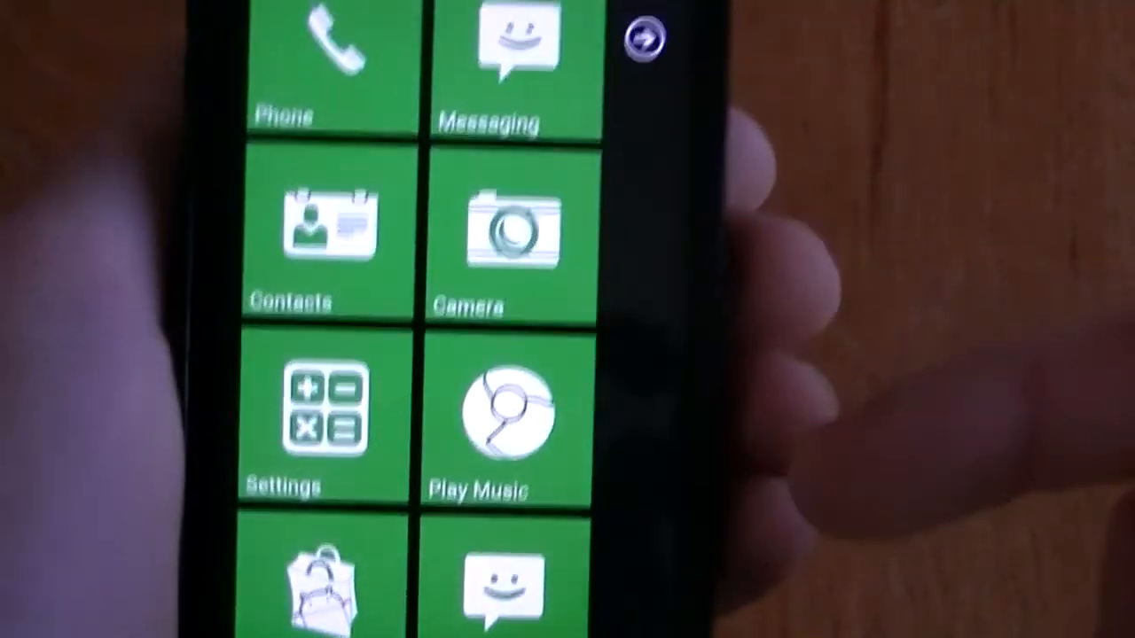
{"action": "scroll", "scroll_direction": "down", "scroll_amount": 3}
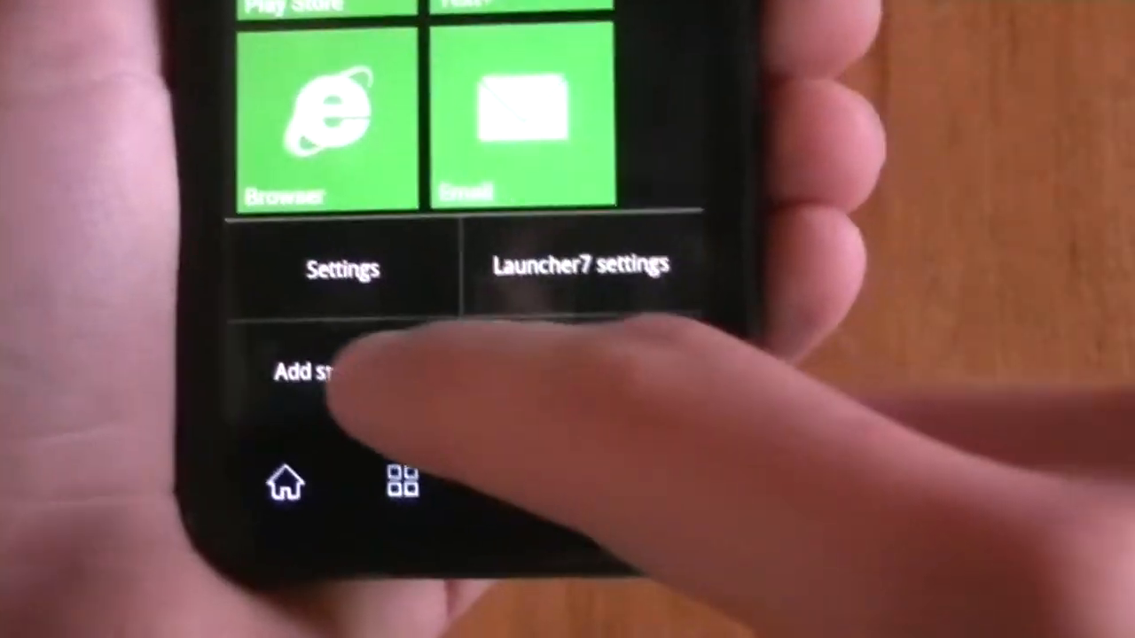
Create a 2x1 widget special tile using the current theme color.
{"action": "left_click", "coordinate": [319, 371]}
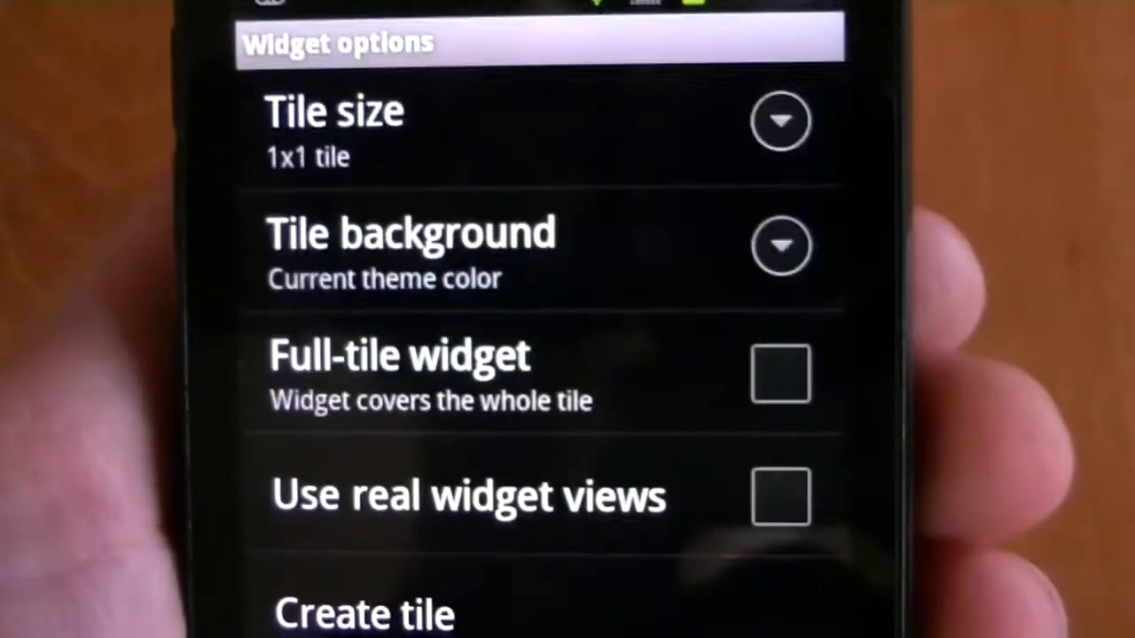
{"action": "left_click", "coordinate": [780, 120]}
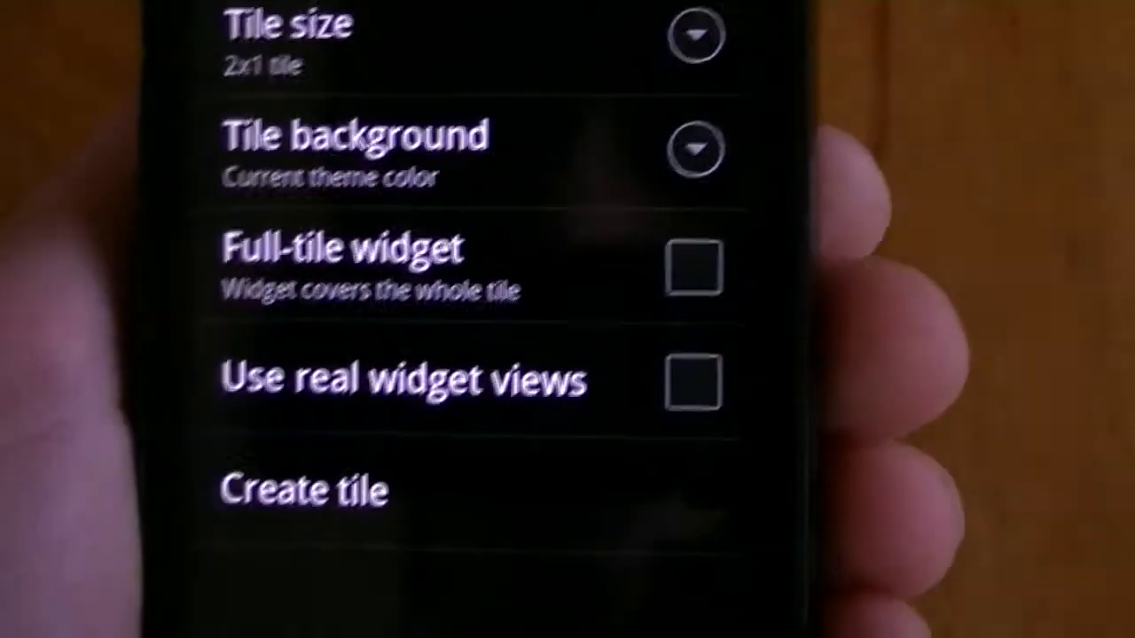
{"action": "left_click", "coordinate": [692, 268]}
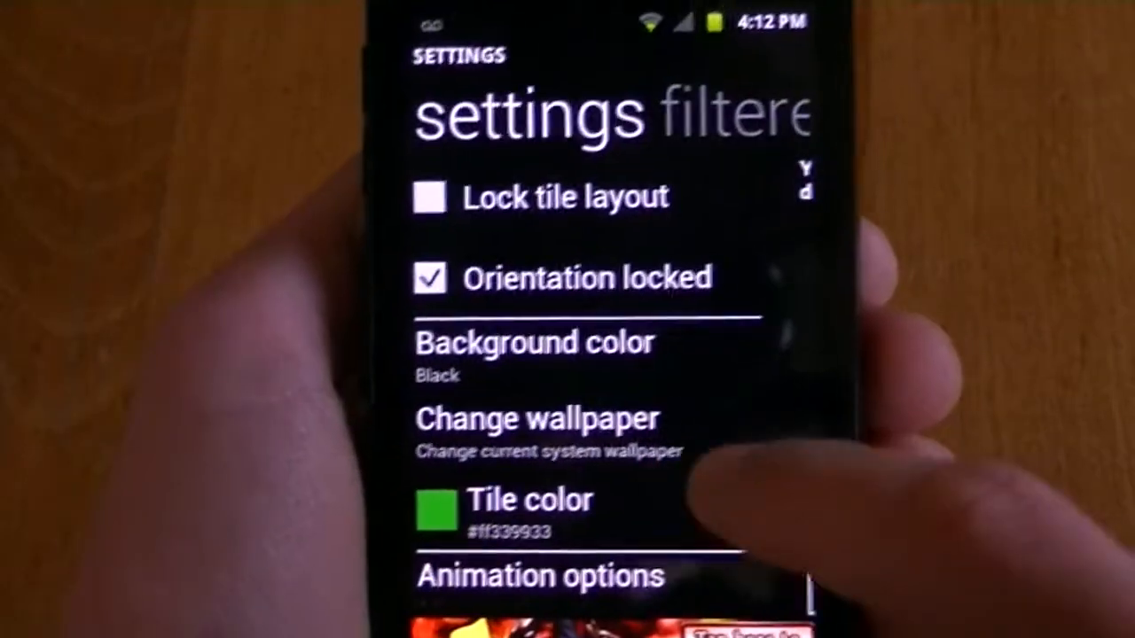
Review tile color stock accents and keep the Black background color, leaving tiles green.
{"action": "left_click", "coordinate": [529, 500]}
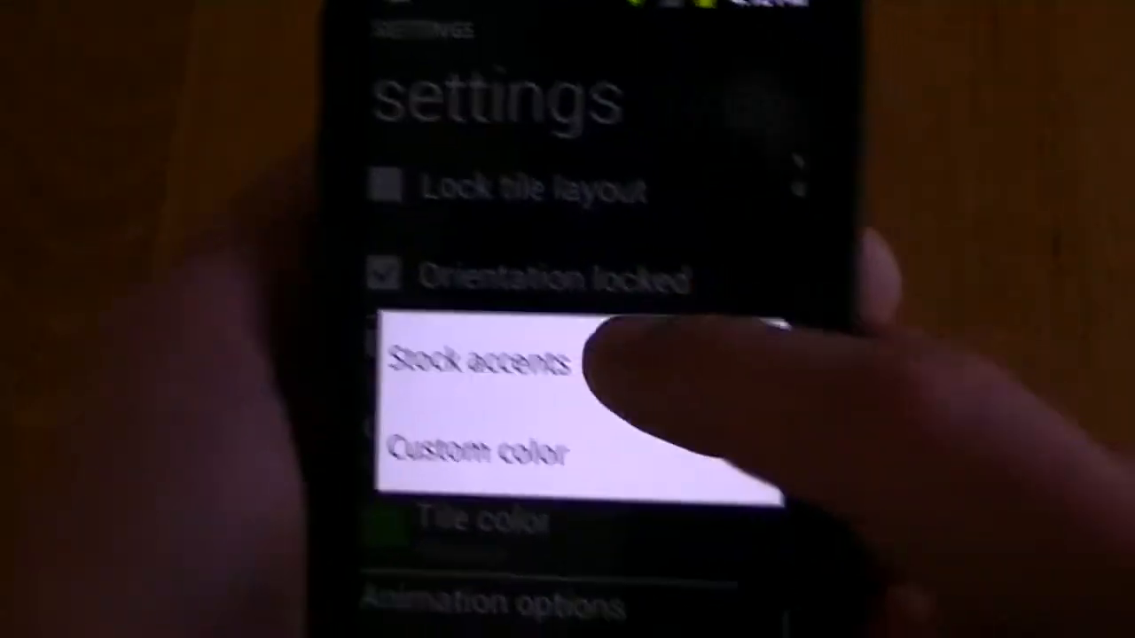
{"action": "left_click", "coordinate": [482, 362]}
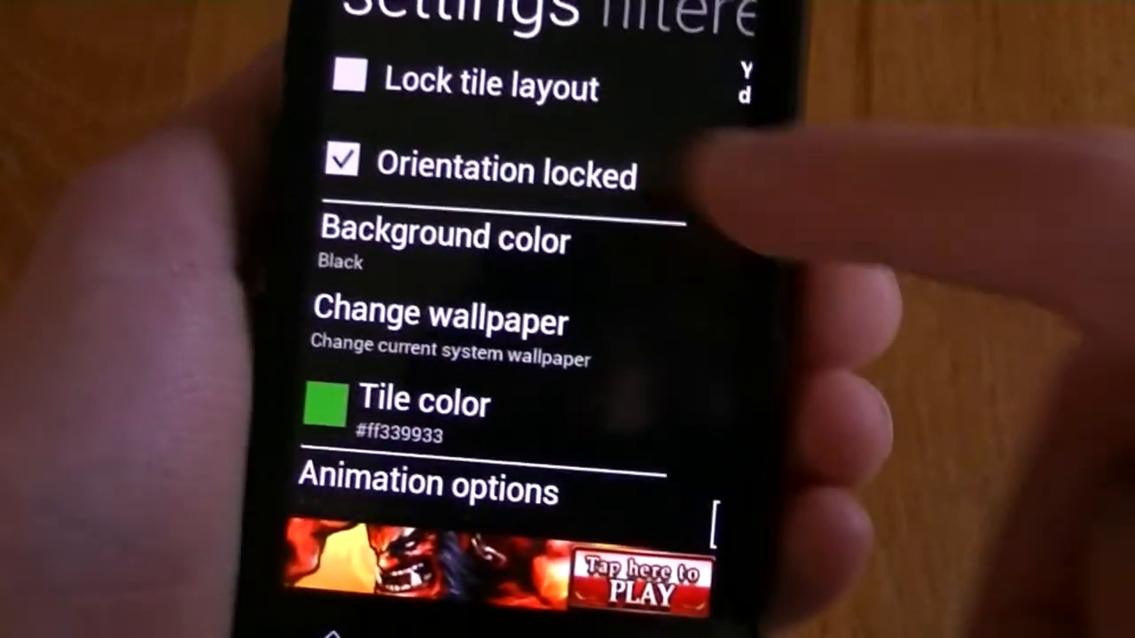
{"action": "left_click", "coordinate": [447, 245]}
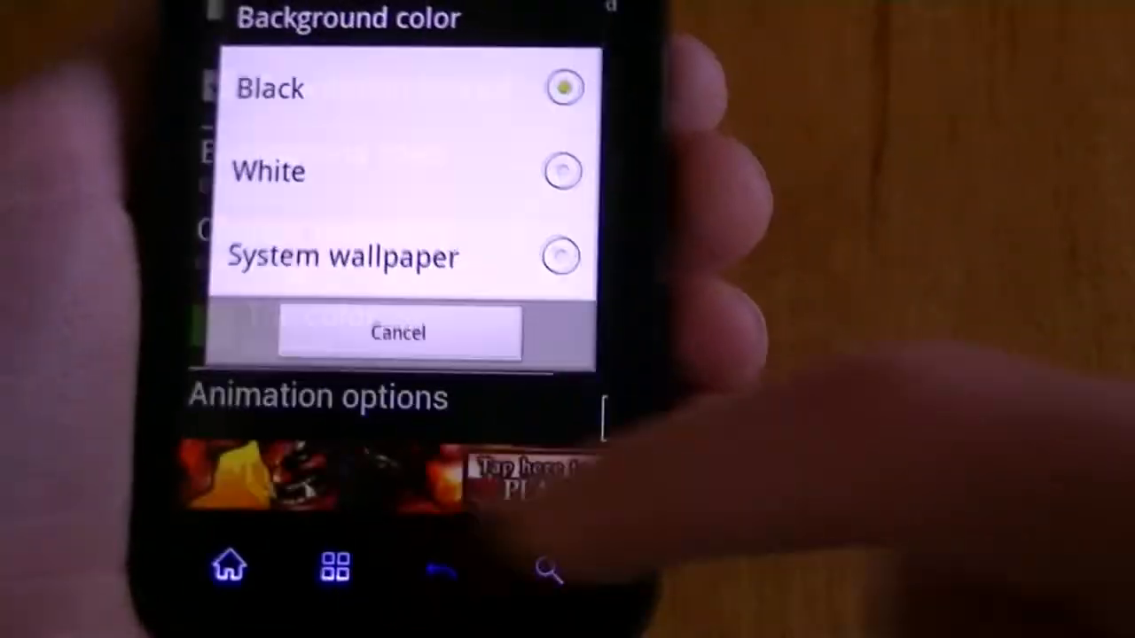
{"action": "left_click", "coordinate": [397, 333]}
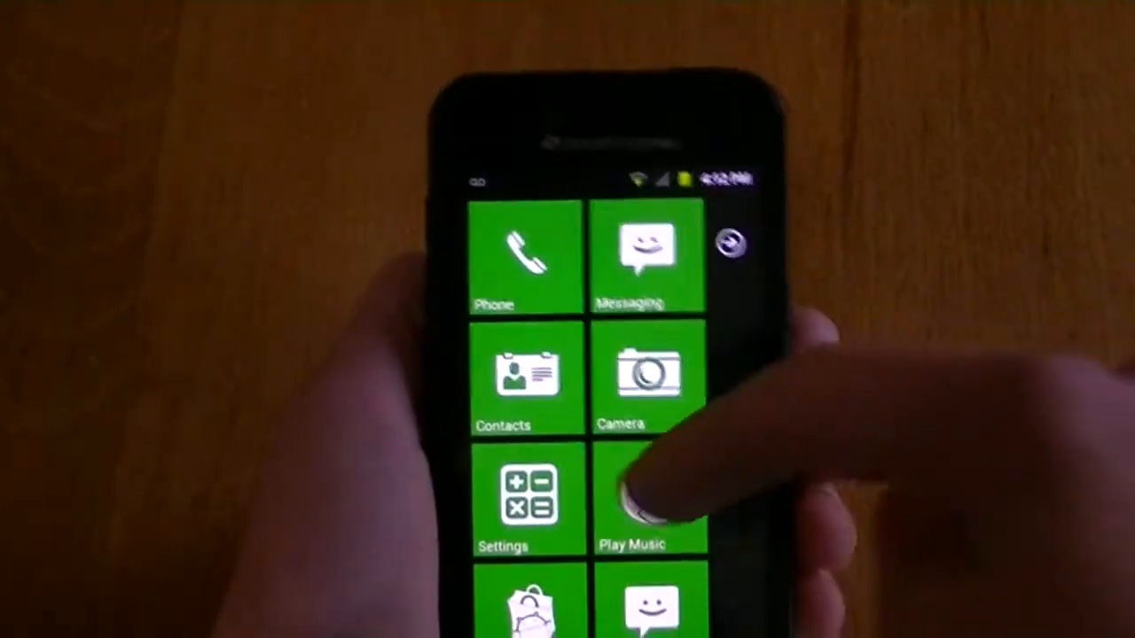
Switch from the tile home screen to the alphabetical list of installed apps.
{"action": "scroll", "scroll_direction": "down", "scroll_amount": 3}
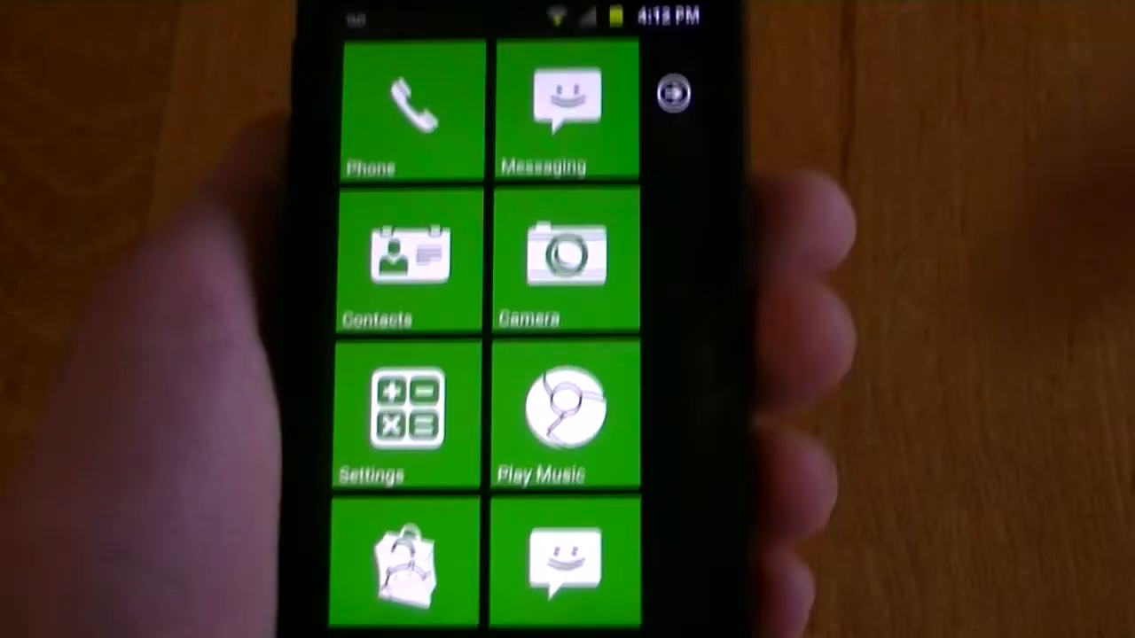
{"action": "left_click", "coordinate": [565, 110]}
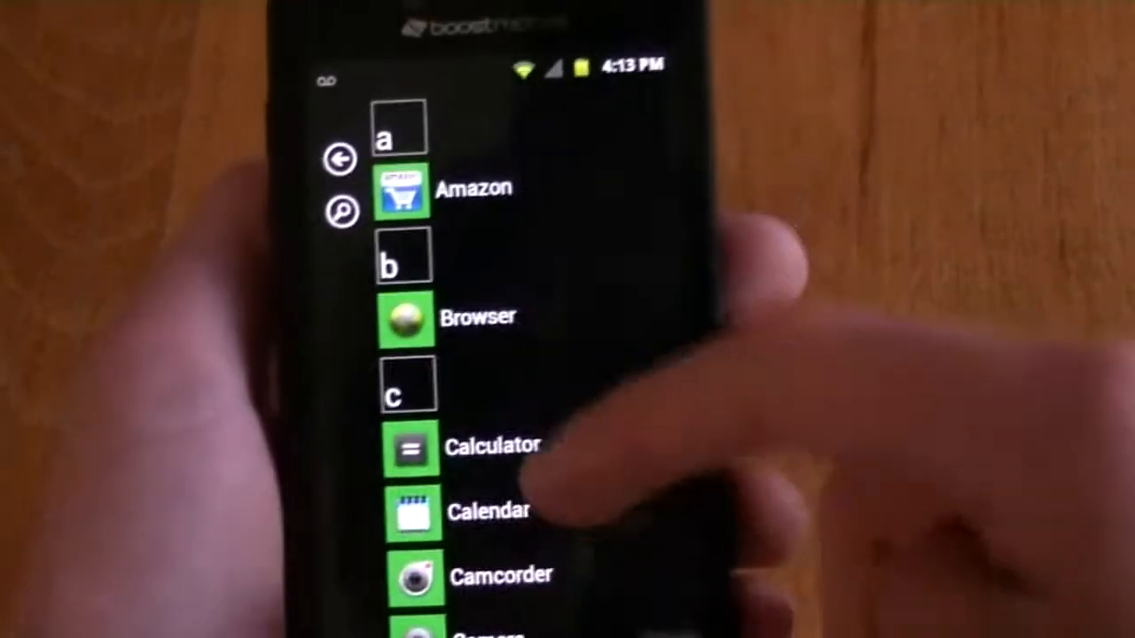
{"action": "scroll", "scroll_direction": "down", "scroll_amount": 3}
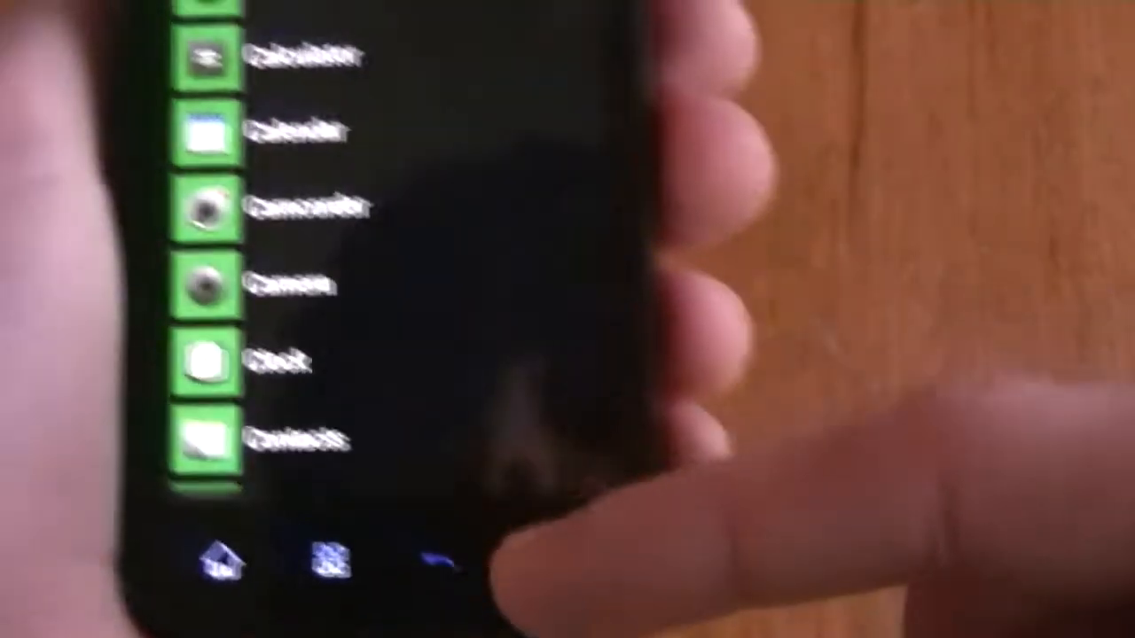
{"action": "scroll", "scroll_direction": "down", "scroll_amount": 3}
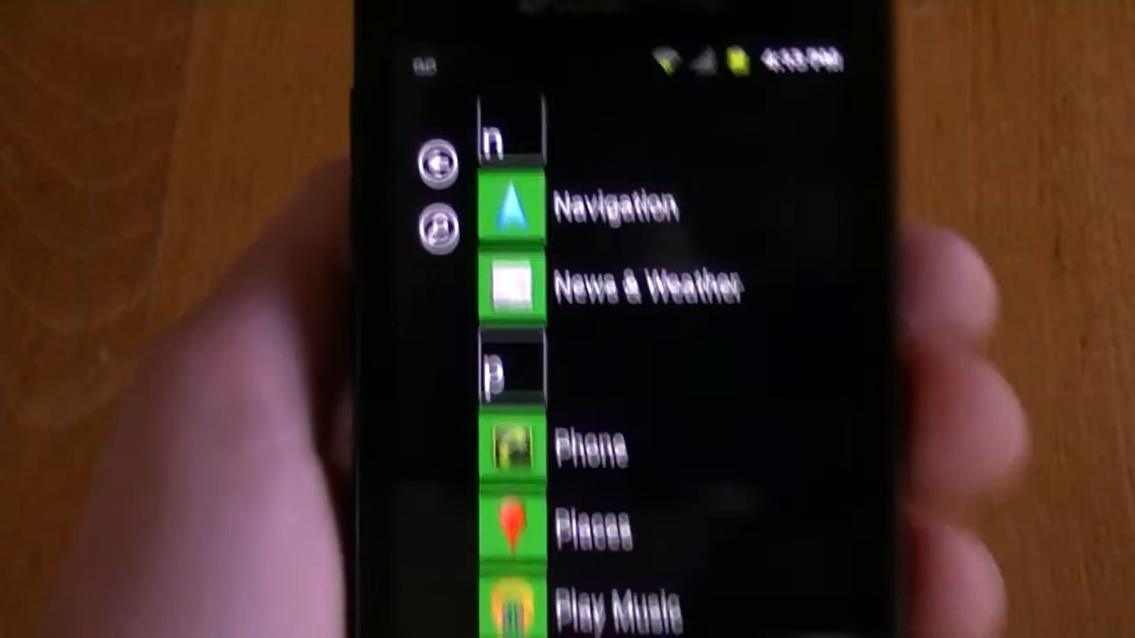
{"action": "scroll", "scroll_direction": "down", "scroll_amount": 3}
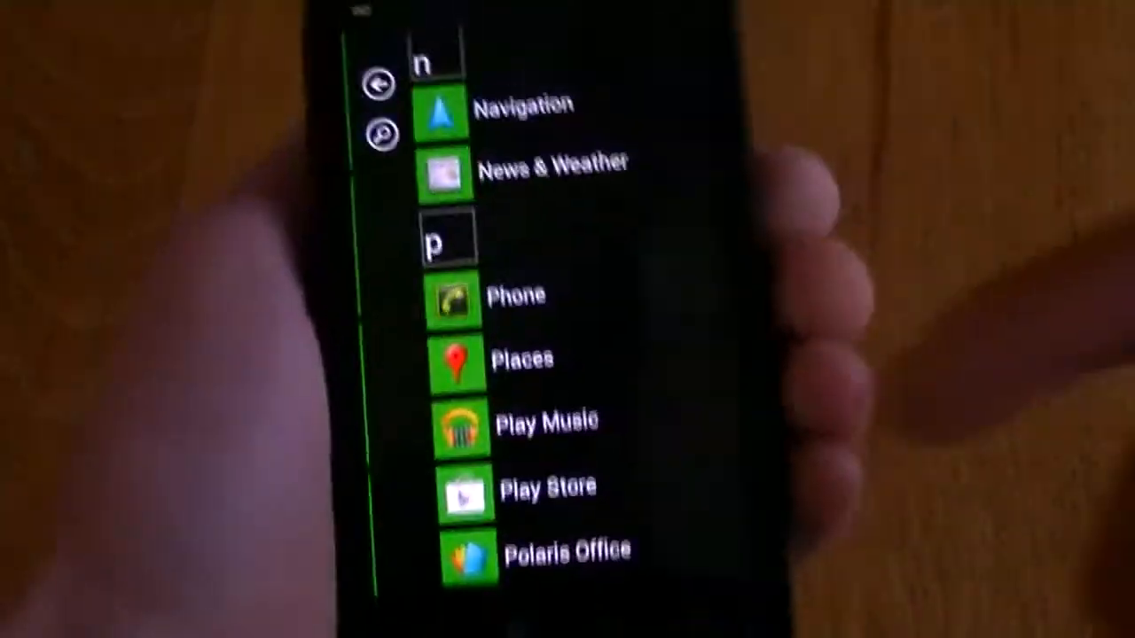
{"action": "scroll", "scroll_direction": "down", "scroll_amount": 3}
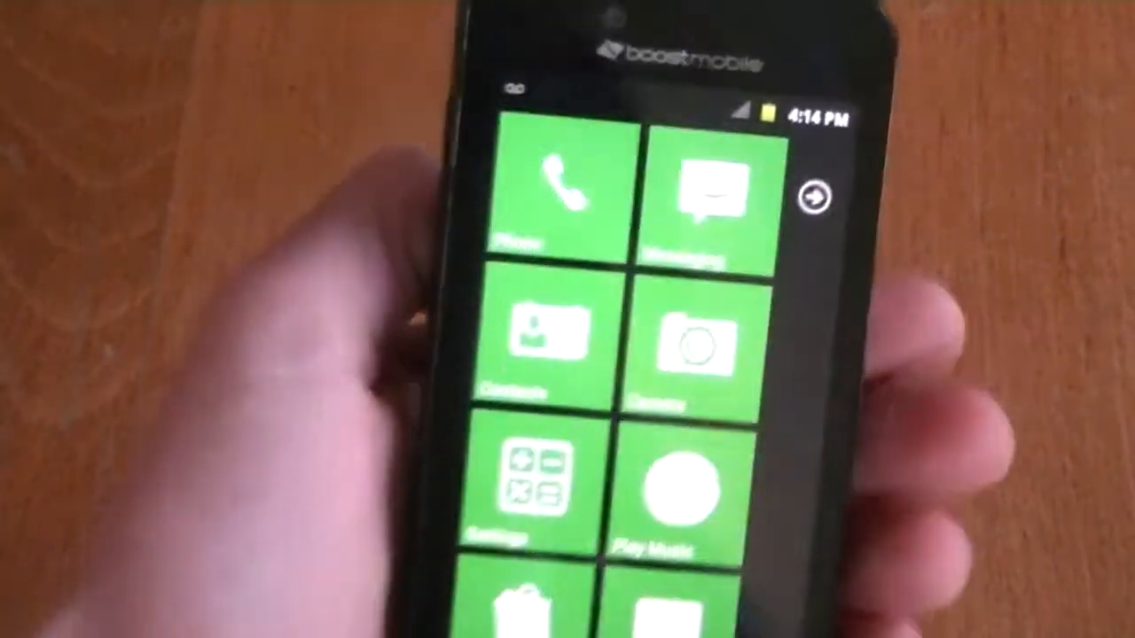
{"action": "scroll", "scroll_direction": "down", "scroll_amount": 3}
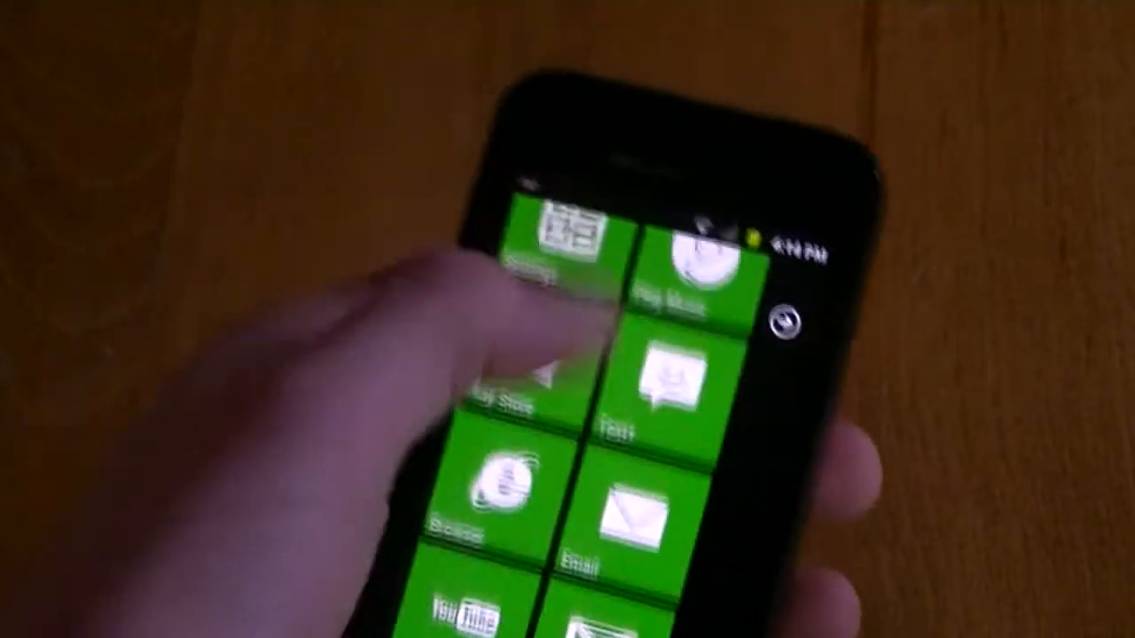